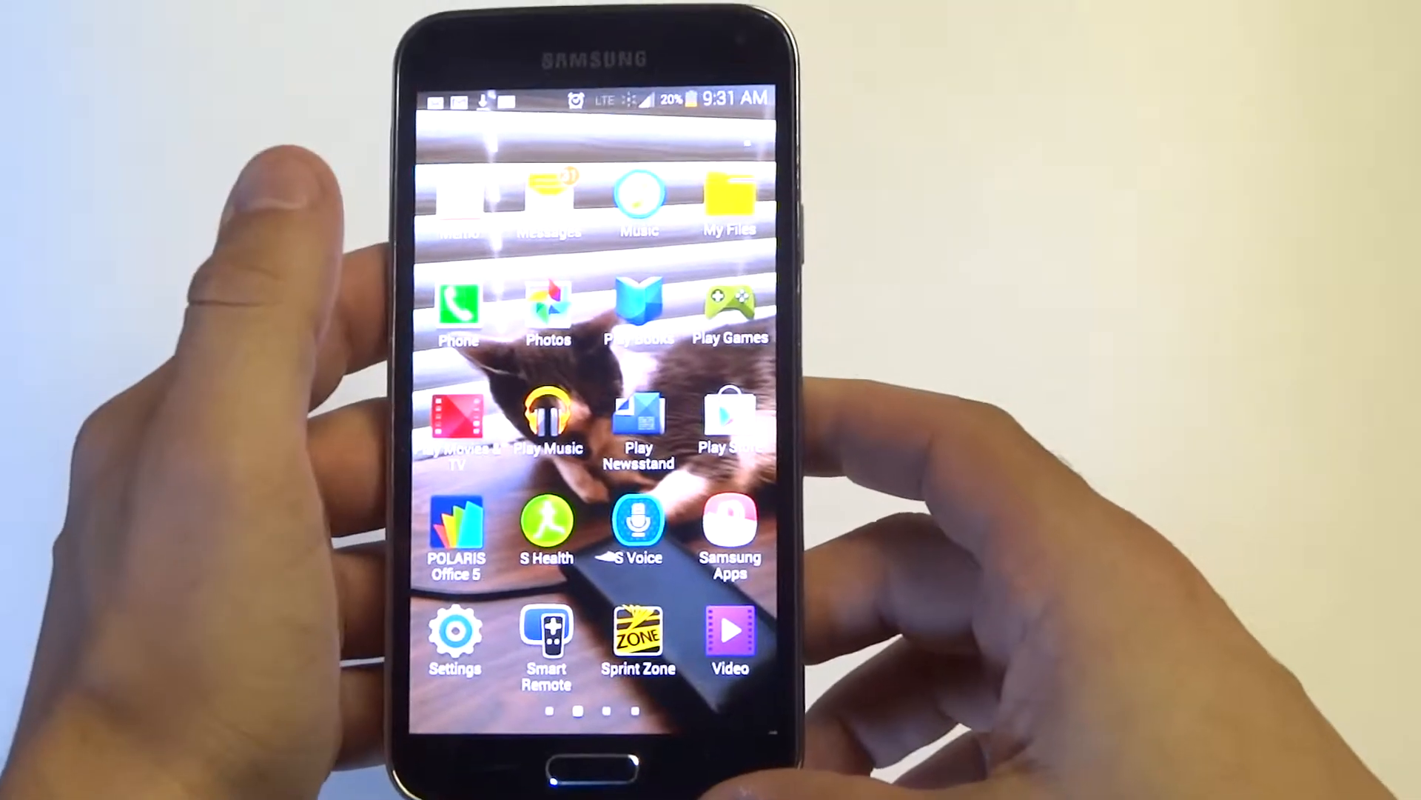
# Step: Launch My Files from the home screen to show its storage overview
pyautogui.click(728, 200)
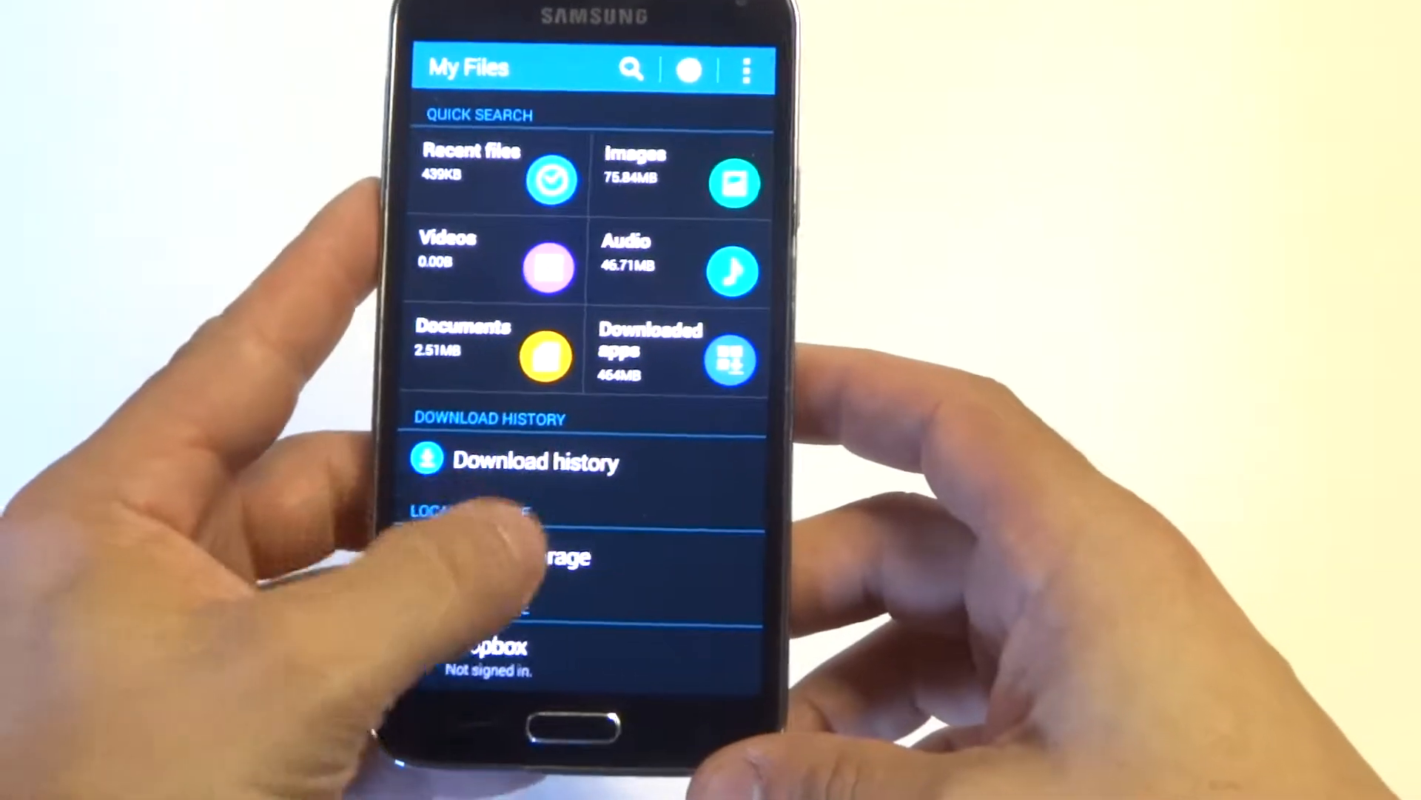
# Step: Open Device storage and scroll through its folder list (Download, DCIM, gameloft, Android, Samsung)
pyautogui.click(499, 557)
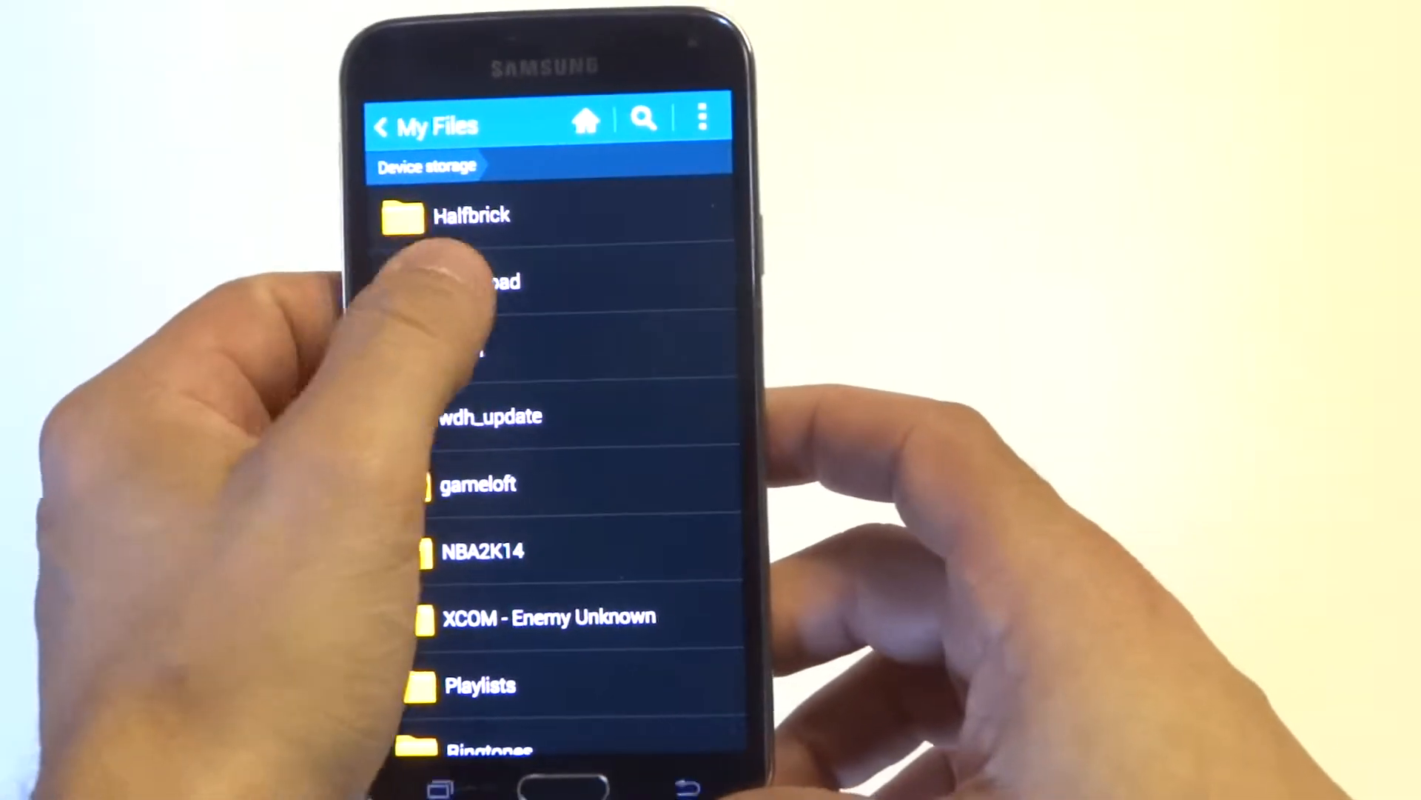
pyautogui.click(490, 281)
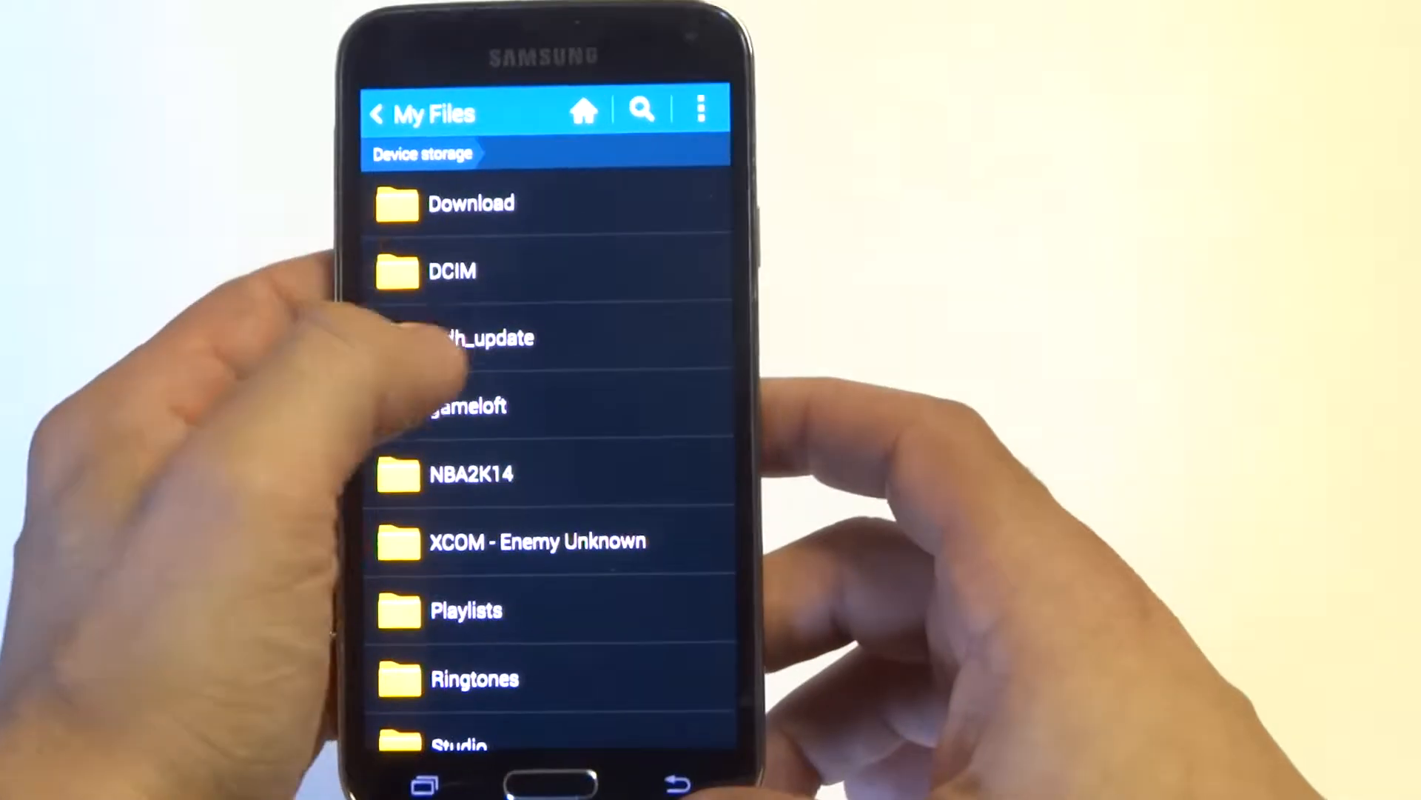
pyautogui.scroll(-3)
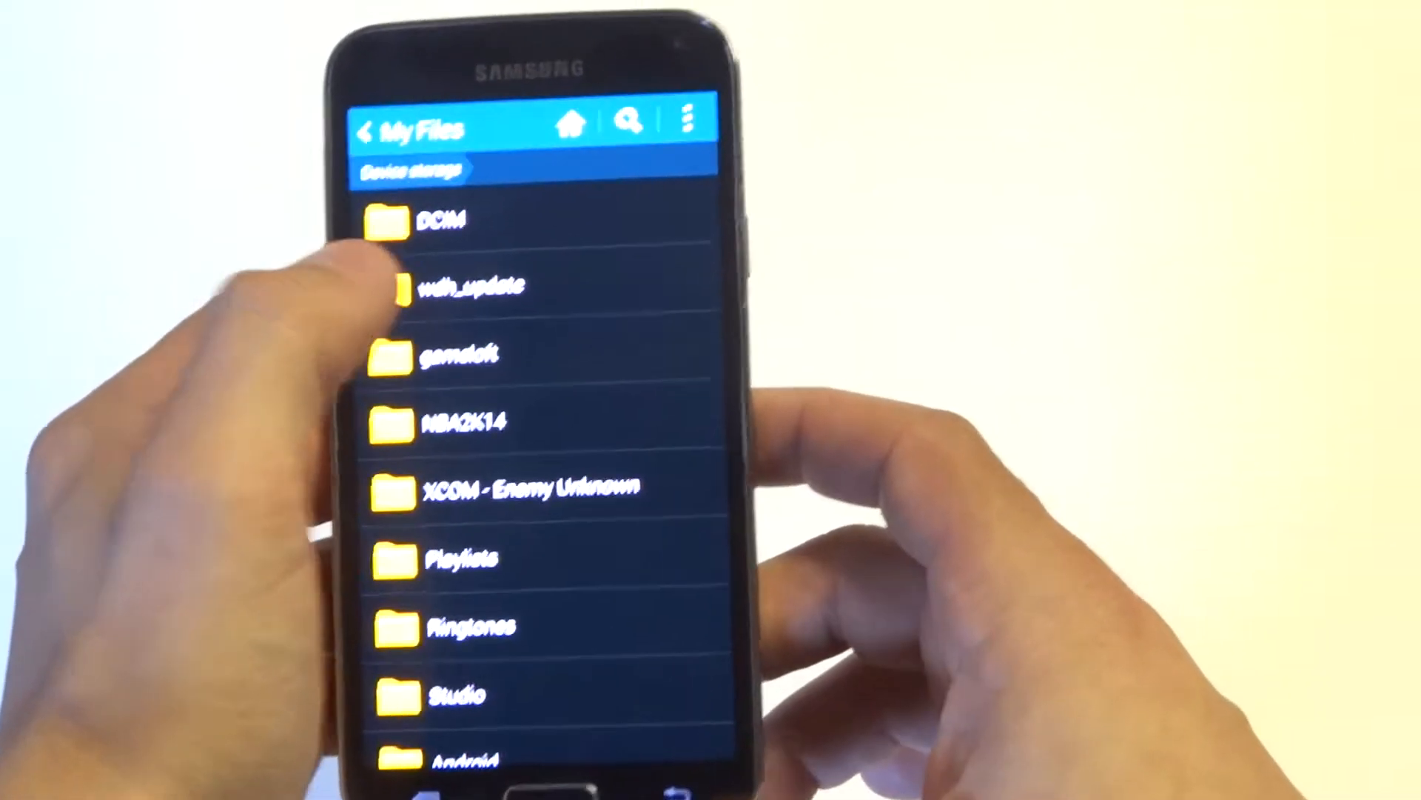
pyautogui.click(462, 354)
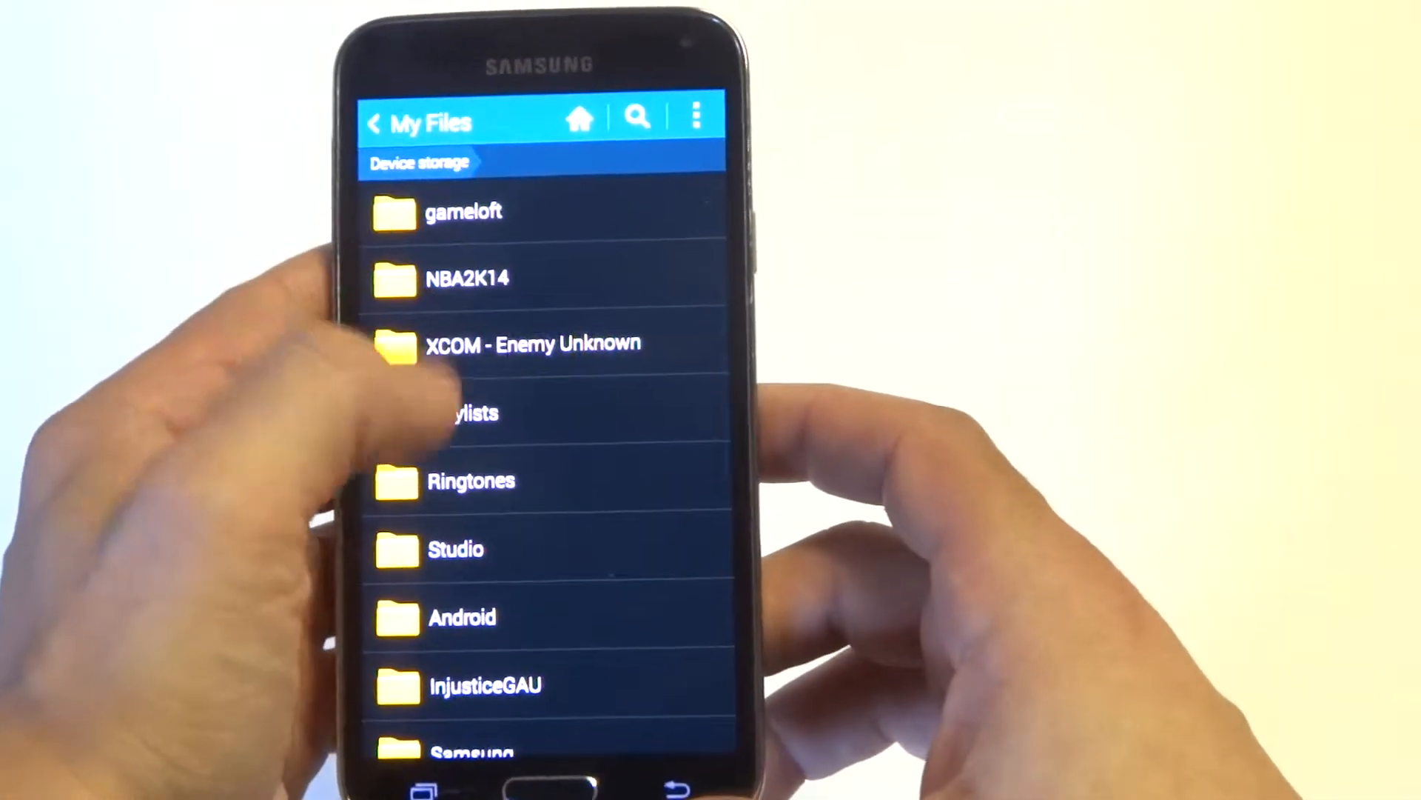
# Step: Browse into XCOM - Enemy Unknown > XComGame > SaveData and select Player.profile
pyautogui.click(533, 342)
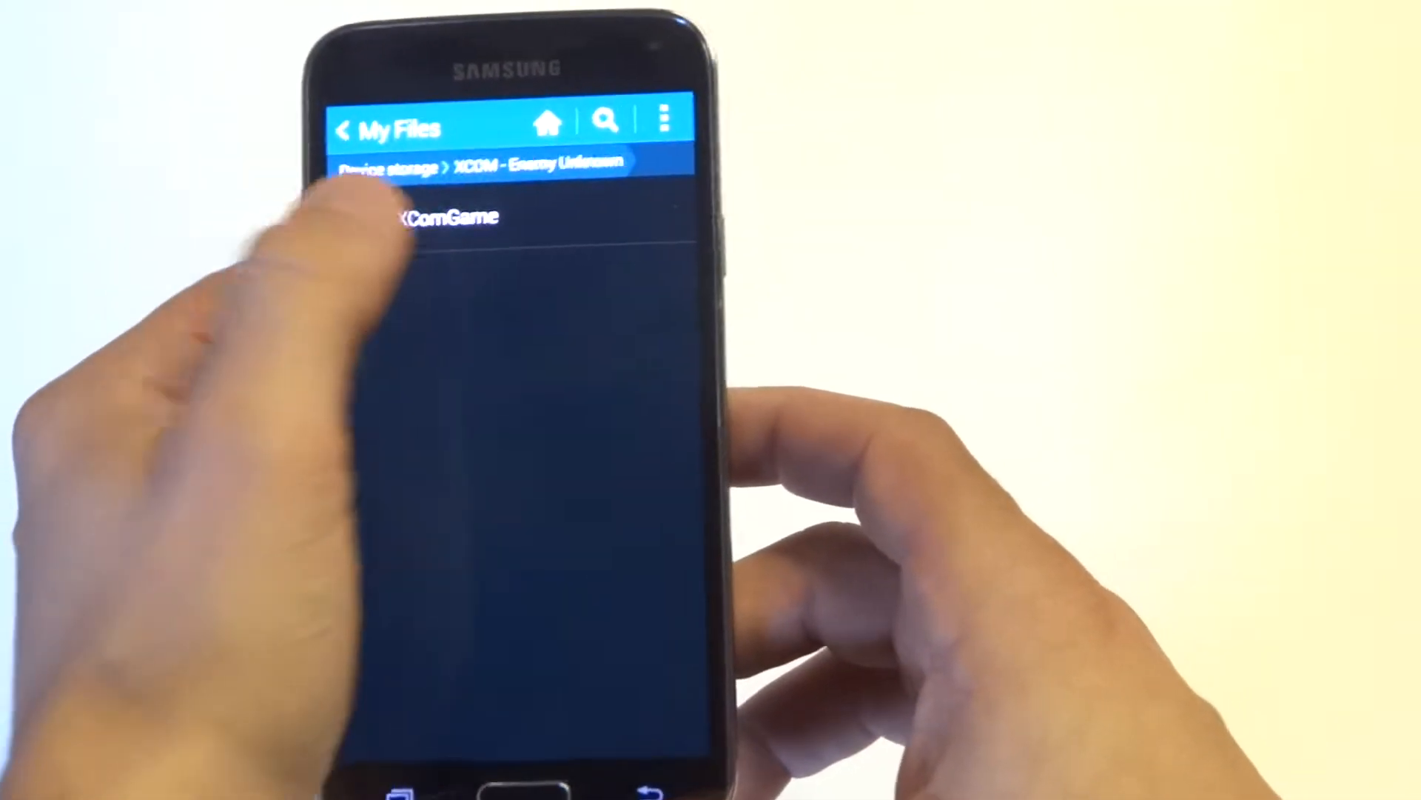
pyautogui.click(440, 216)
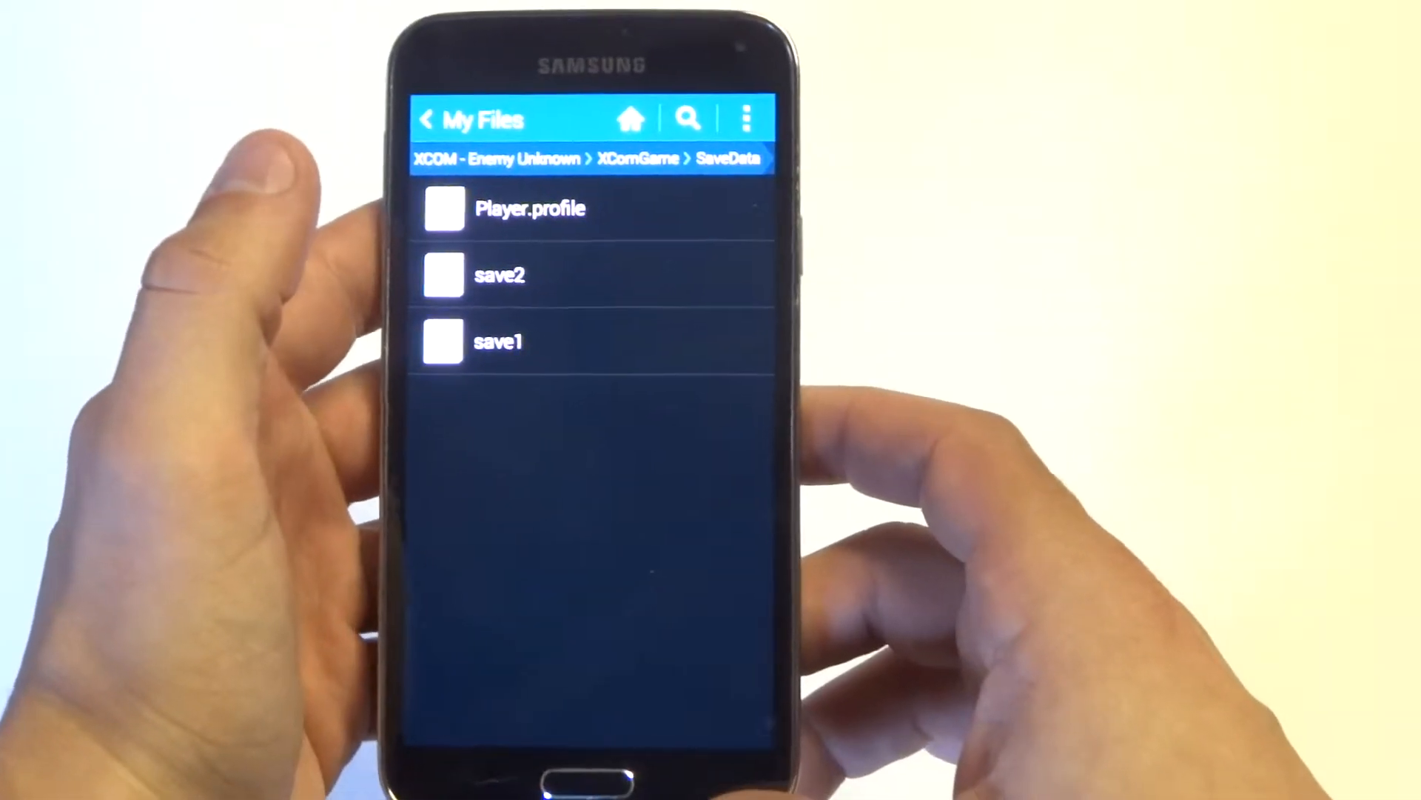
pyautogui.click(530, 208)
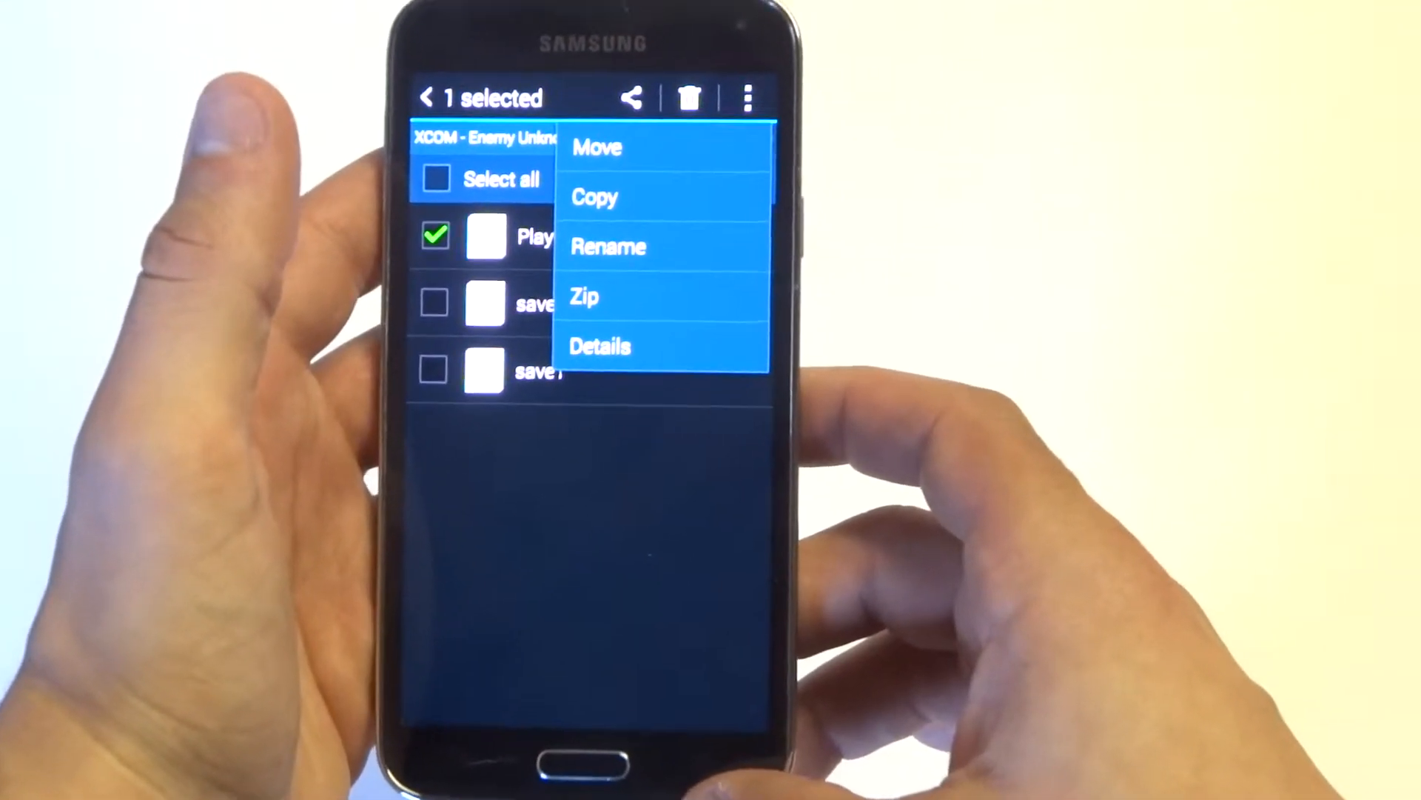
# Step: Move the selected Player.profile save file into the gameloft folder
pyautogui.click(596, 147)
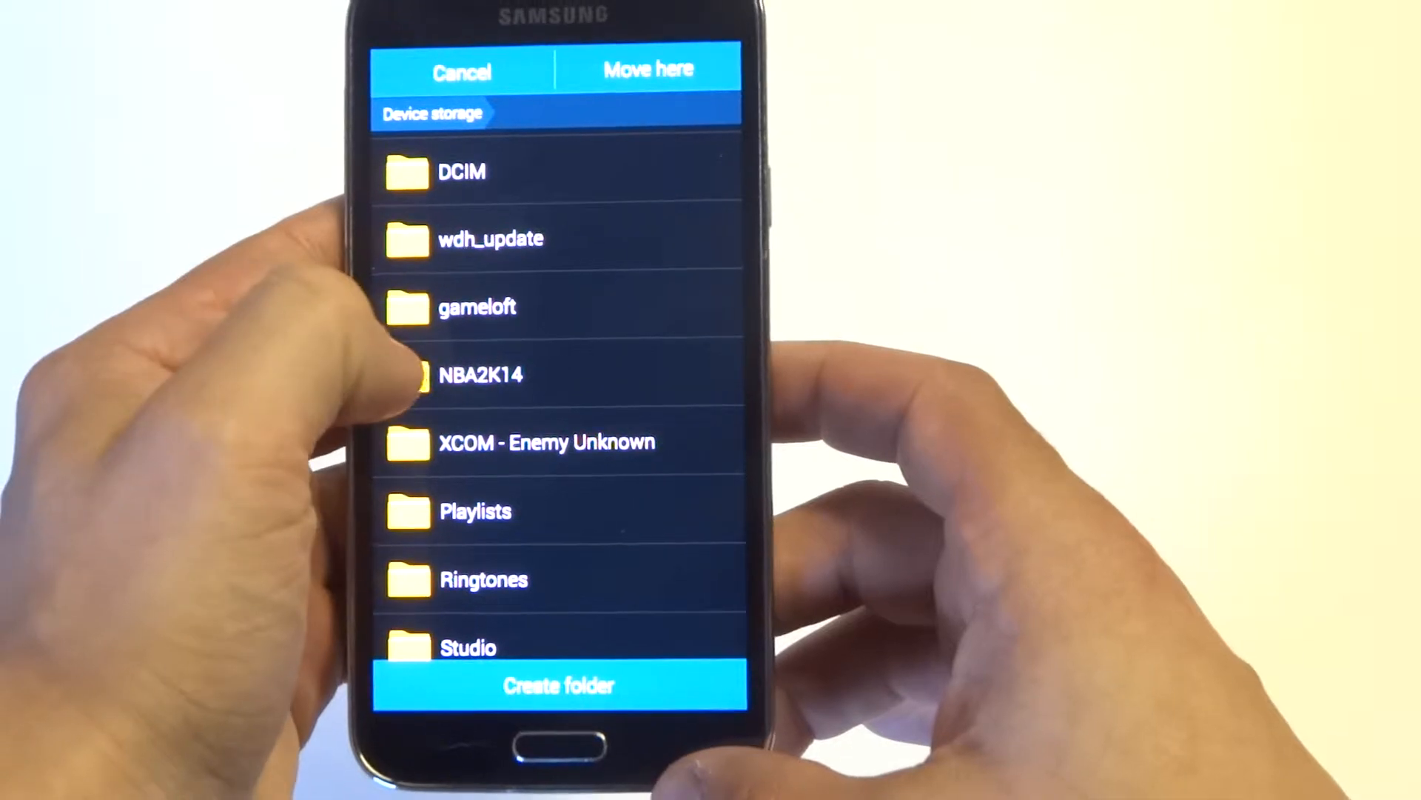
pyautogui.click(475, 308)
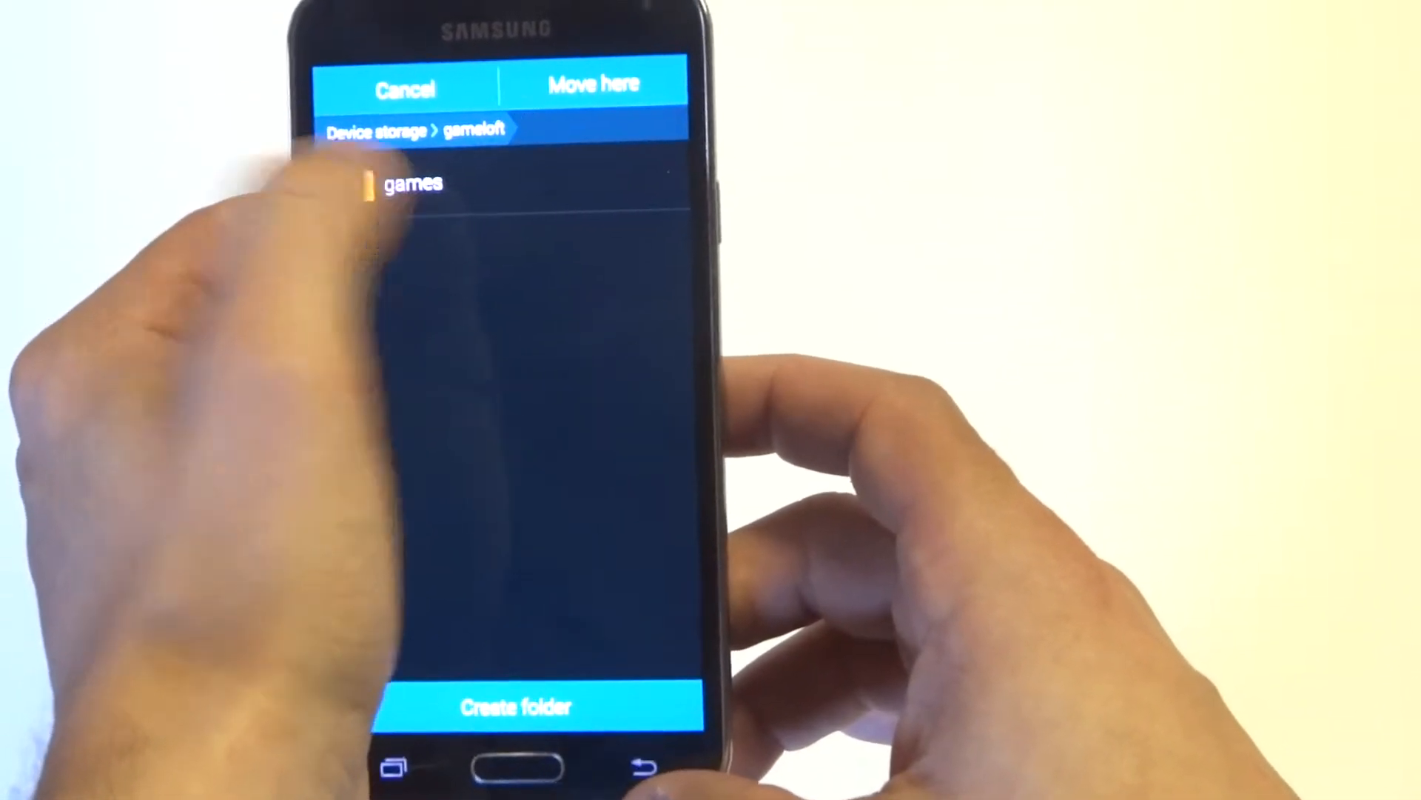
pyautogui.click(595, 84)
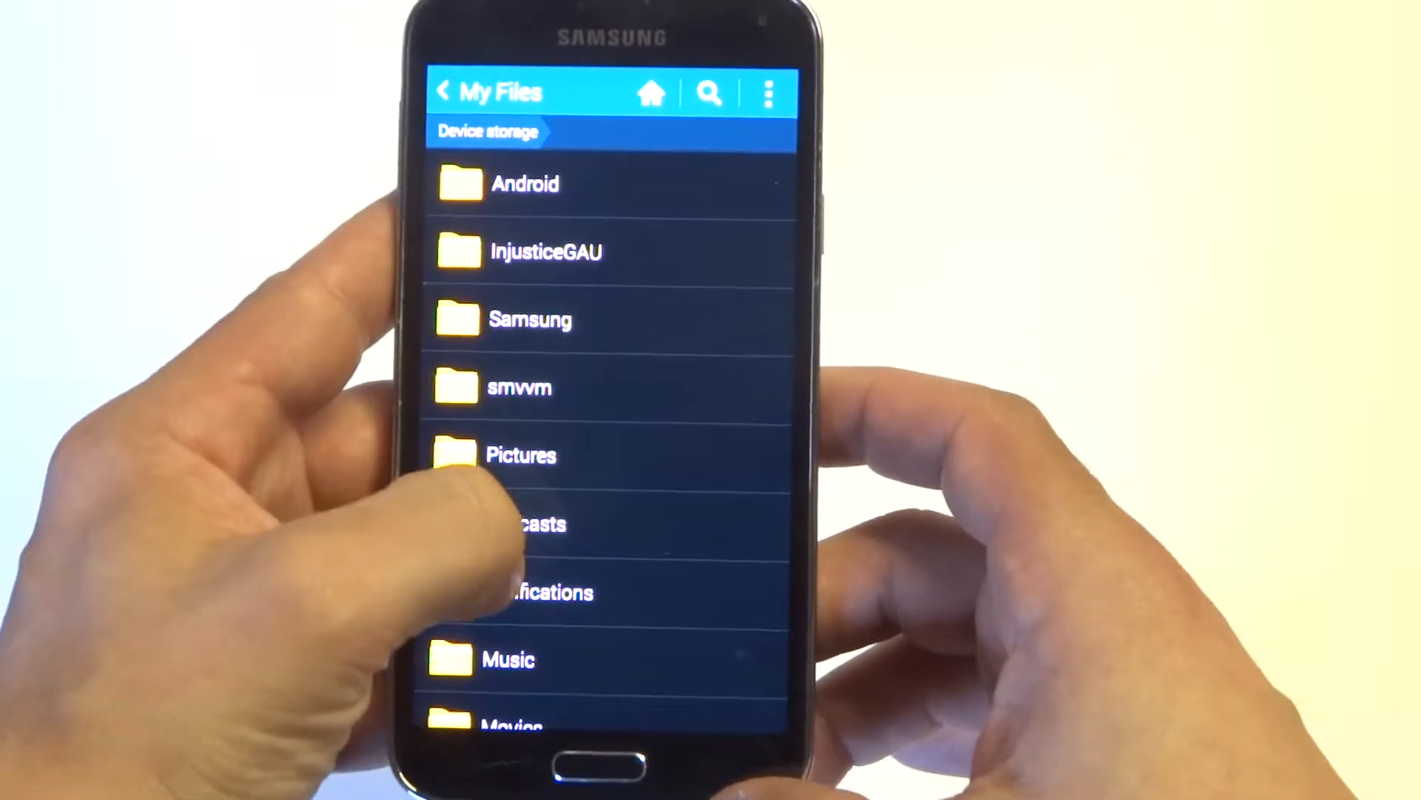
# Step: Move the NBA2K14 folder from device storage into the Download folder
pyautogui.scroll(-3)
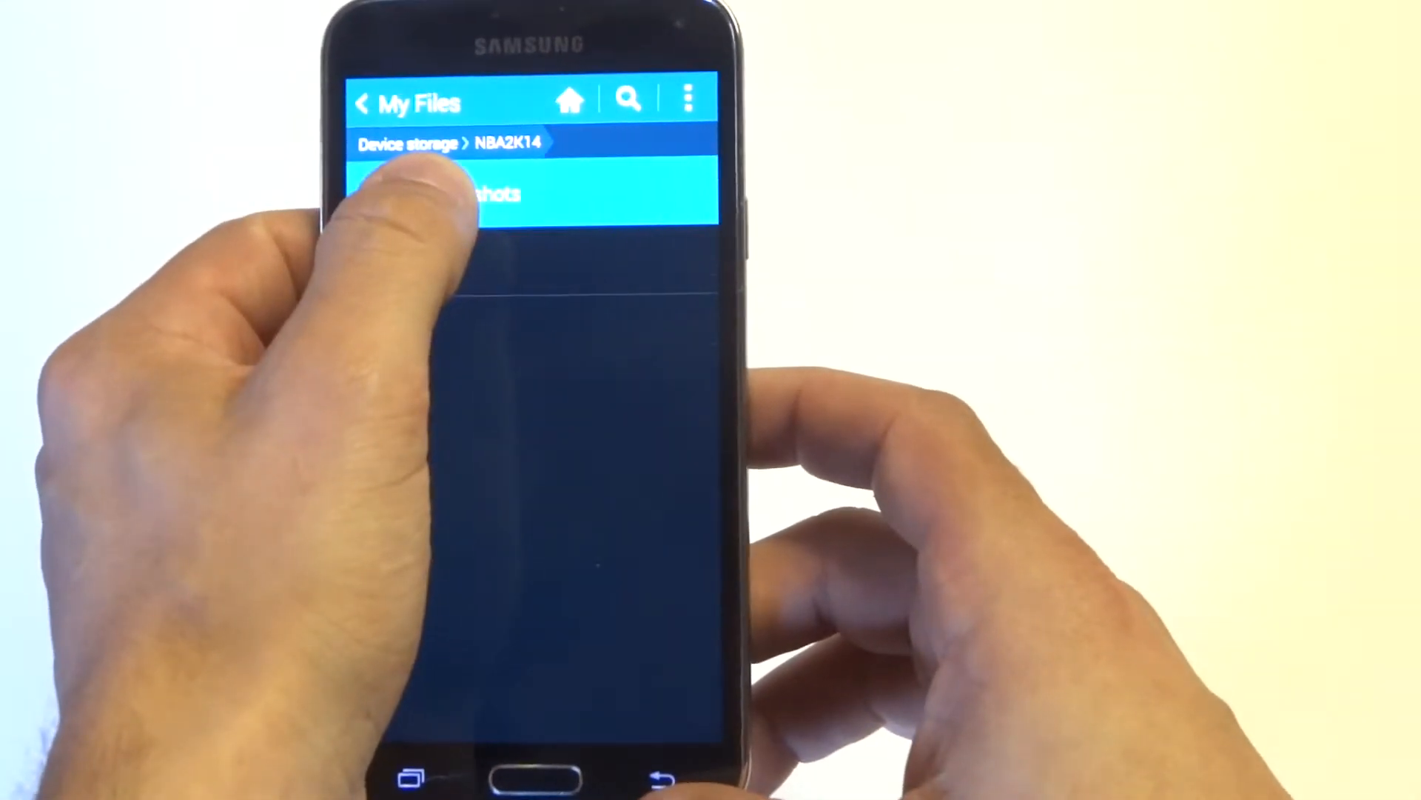
pyautogui.click(385, 98)
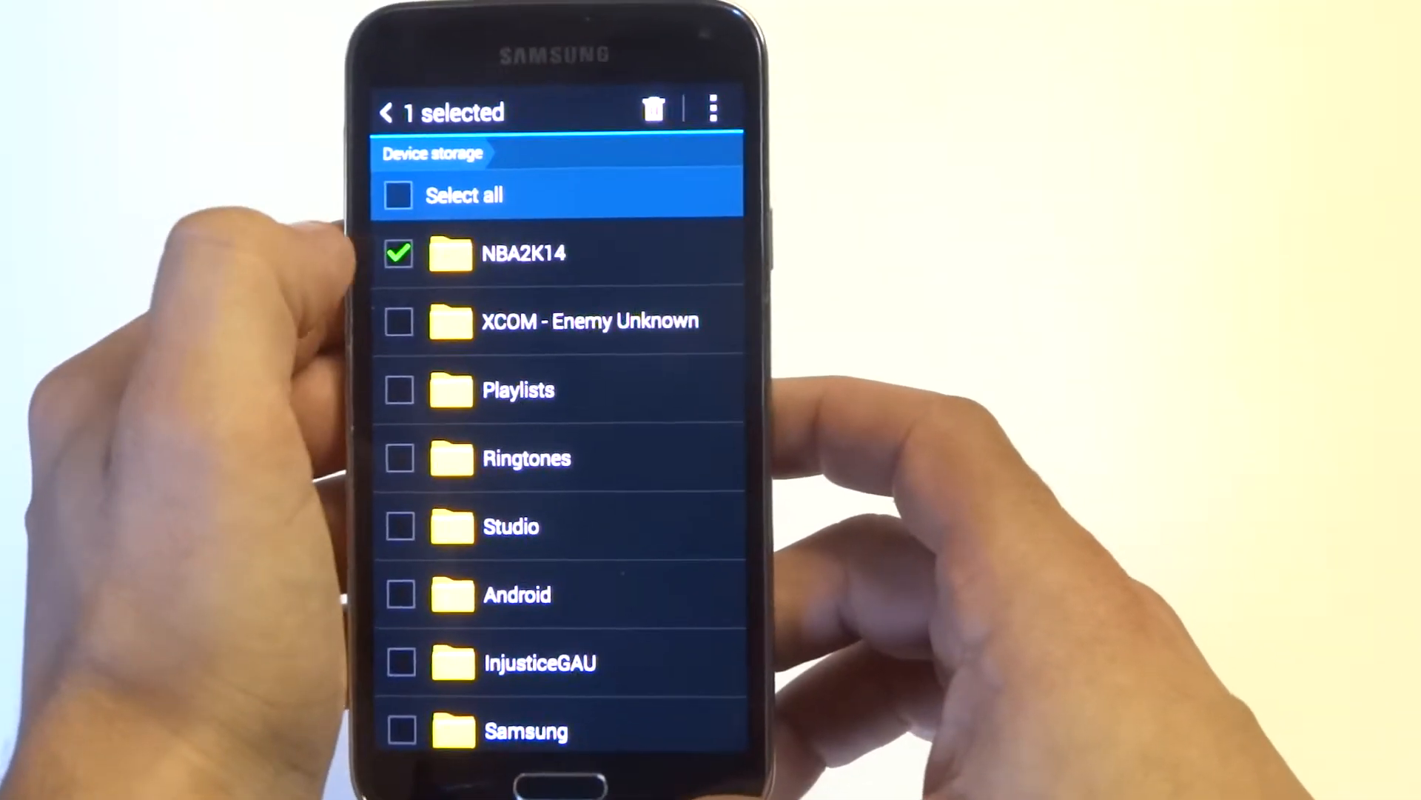
pyautogui.click(712, 108)
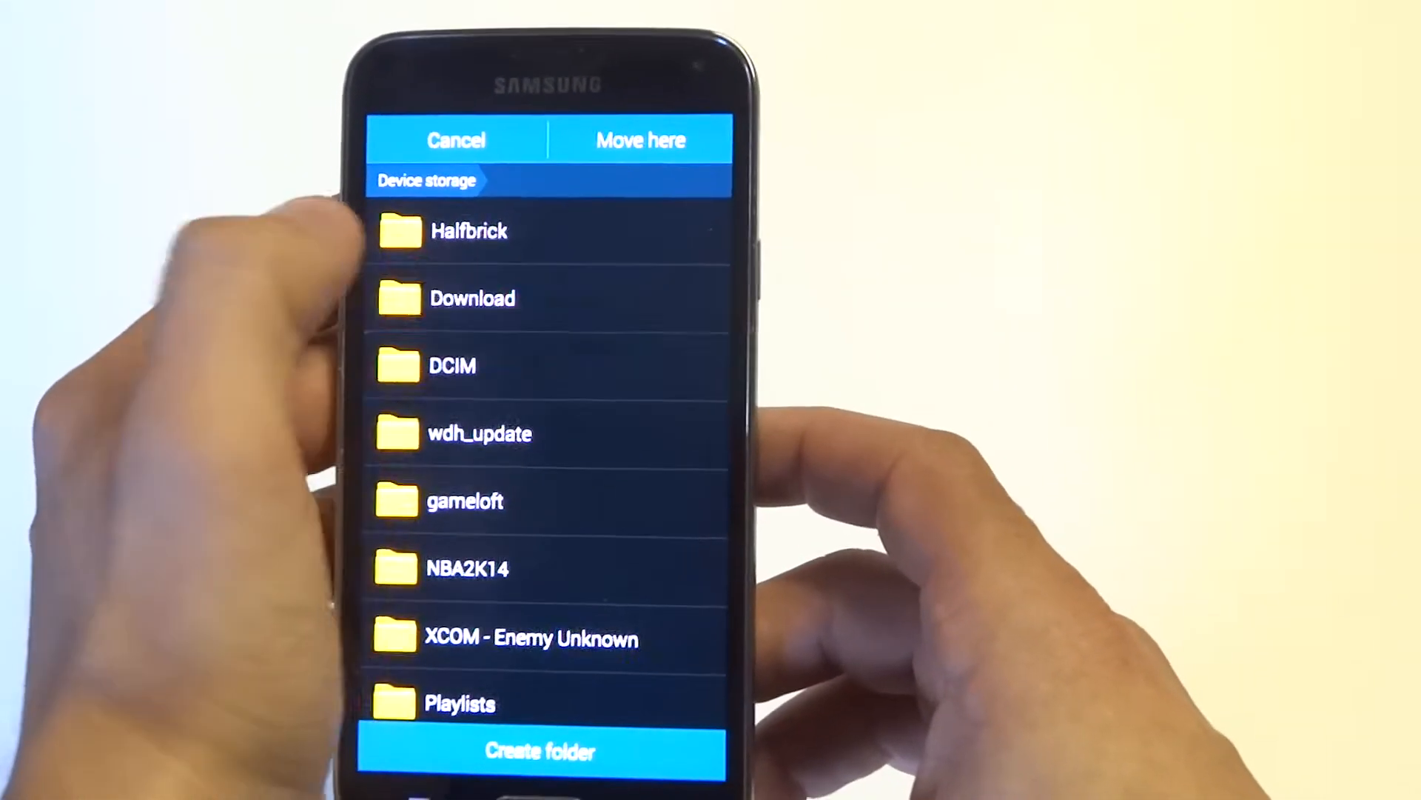
pyautogui.click(456, 140)
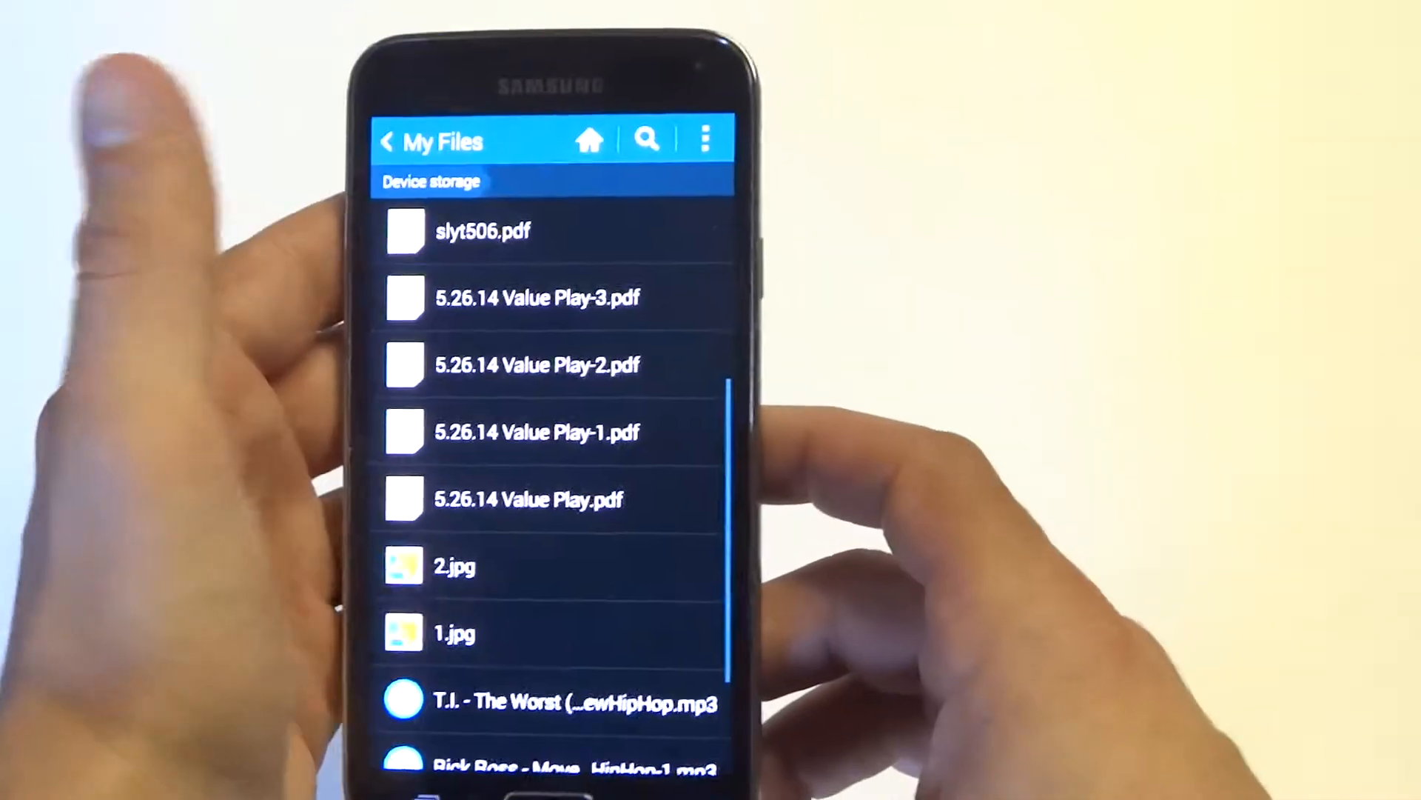
# Step: Check Download's contents and return to the My Files storage overview
pyautogui.scroll(-3)
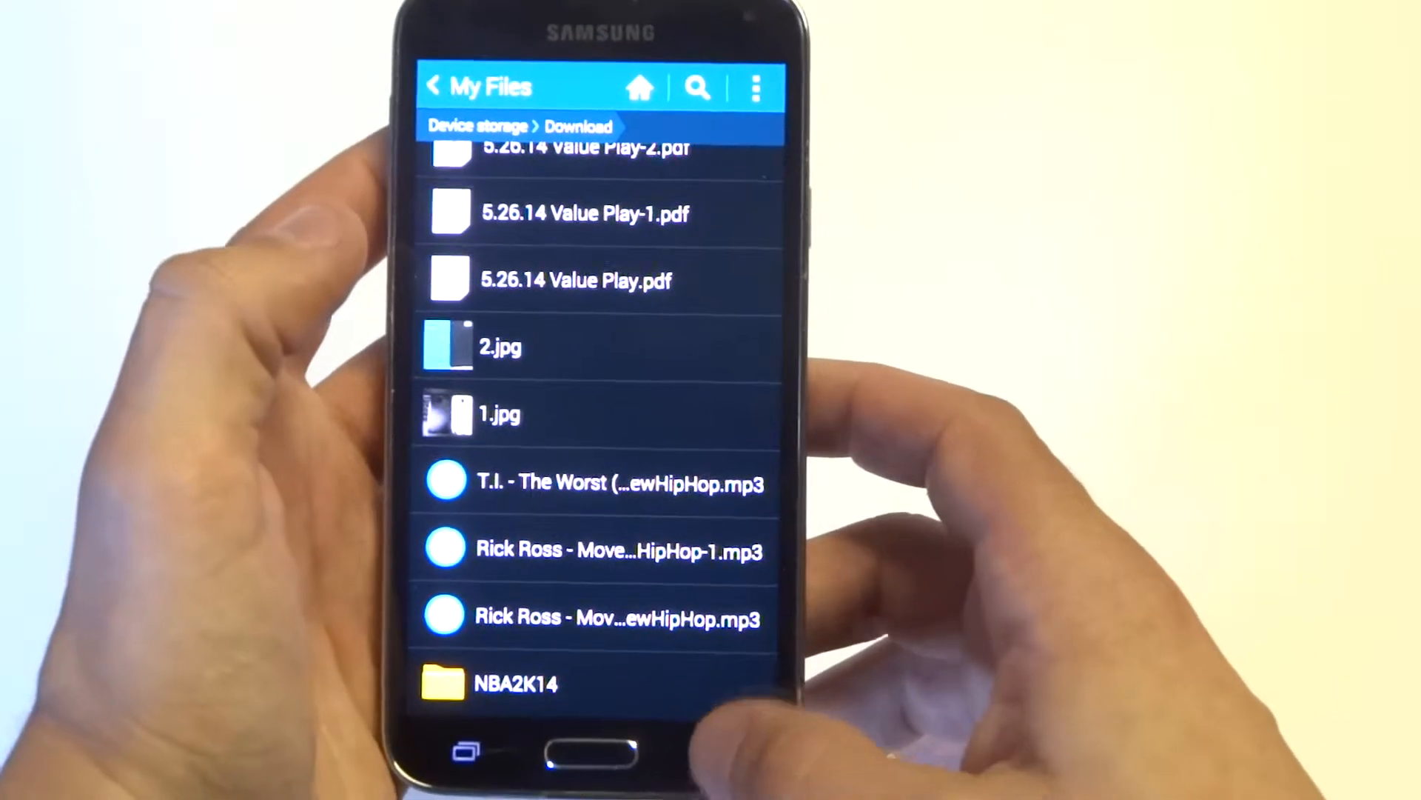
pyautogui.click(433, 87)
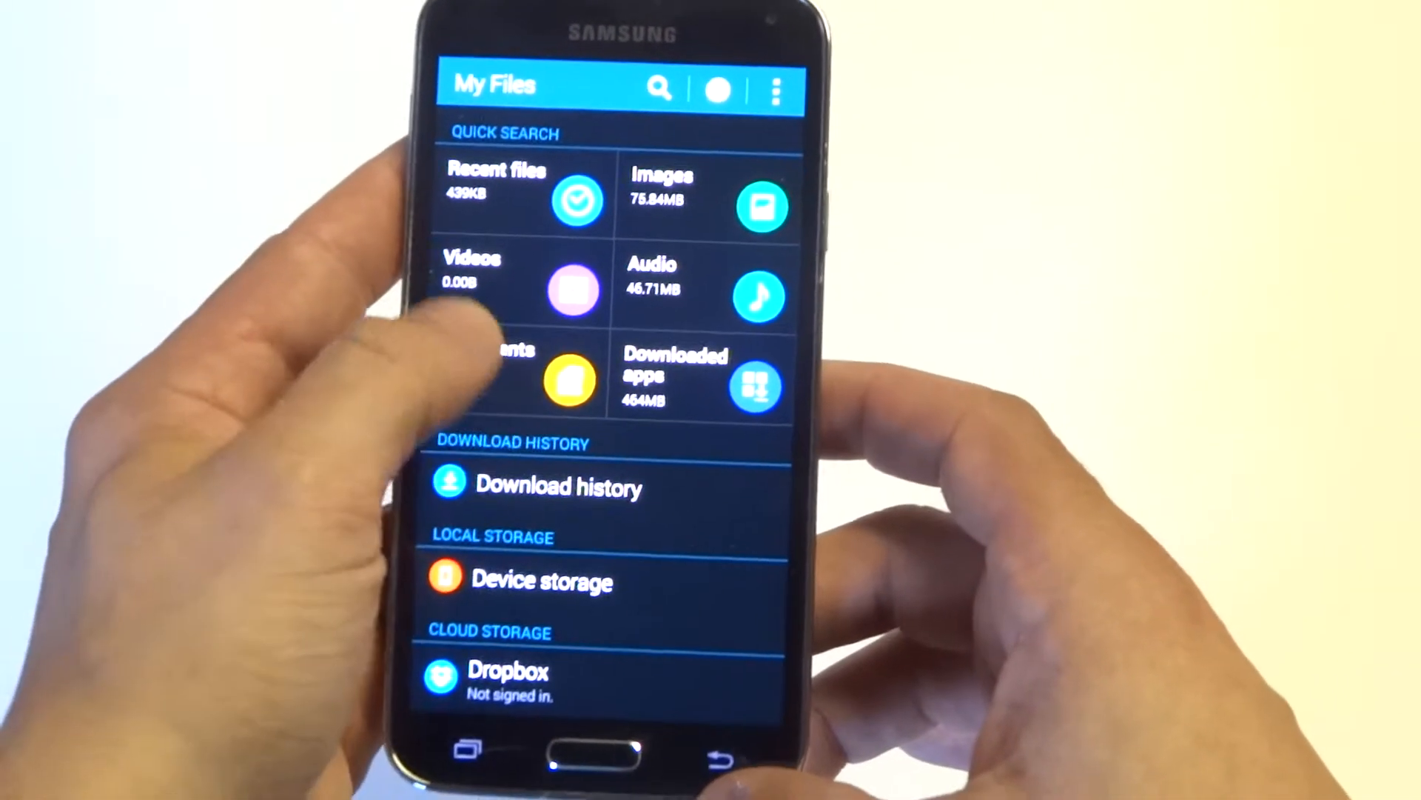
pyautogui.click(544, 581)
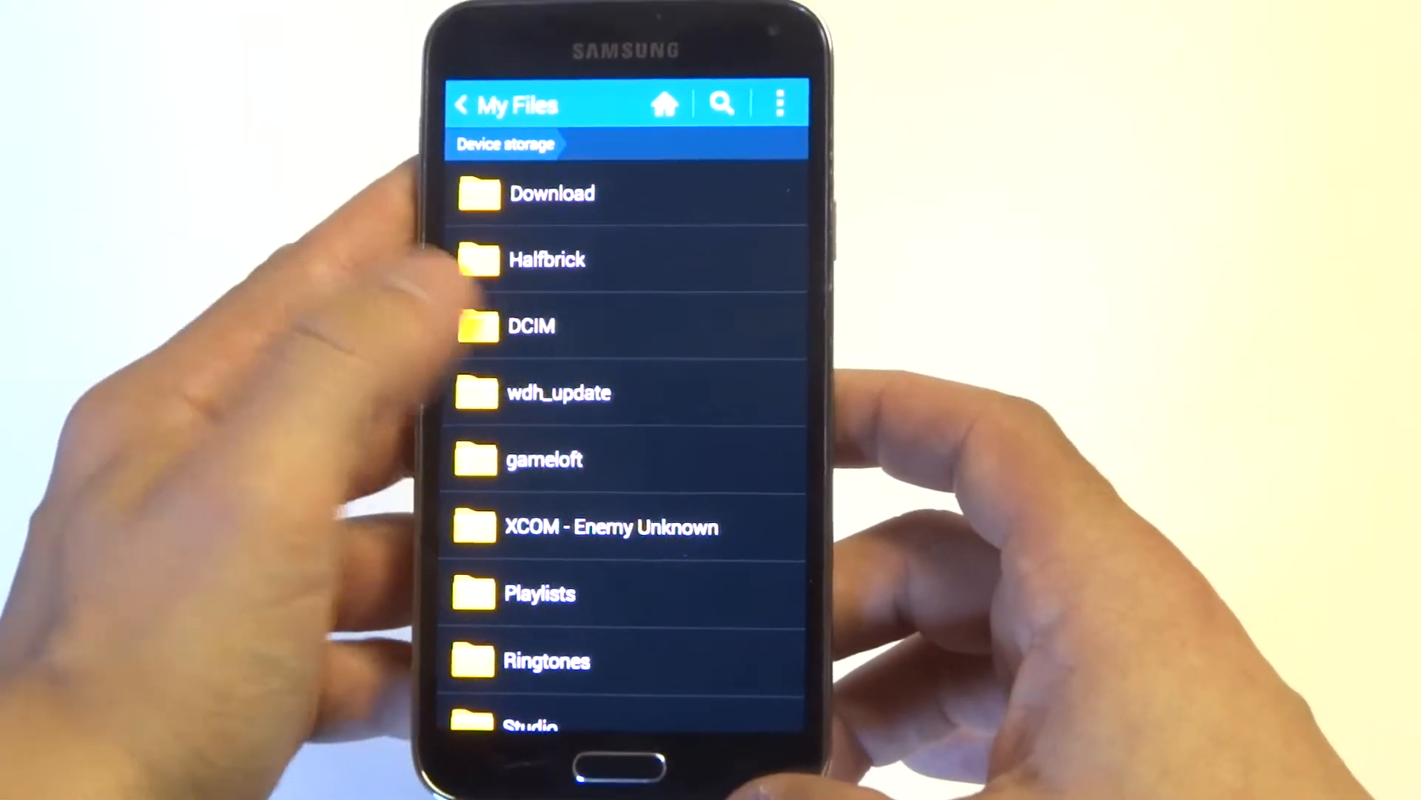
pyautogui.scroll(-3)
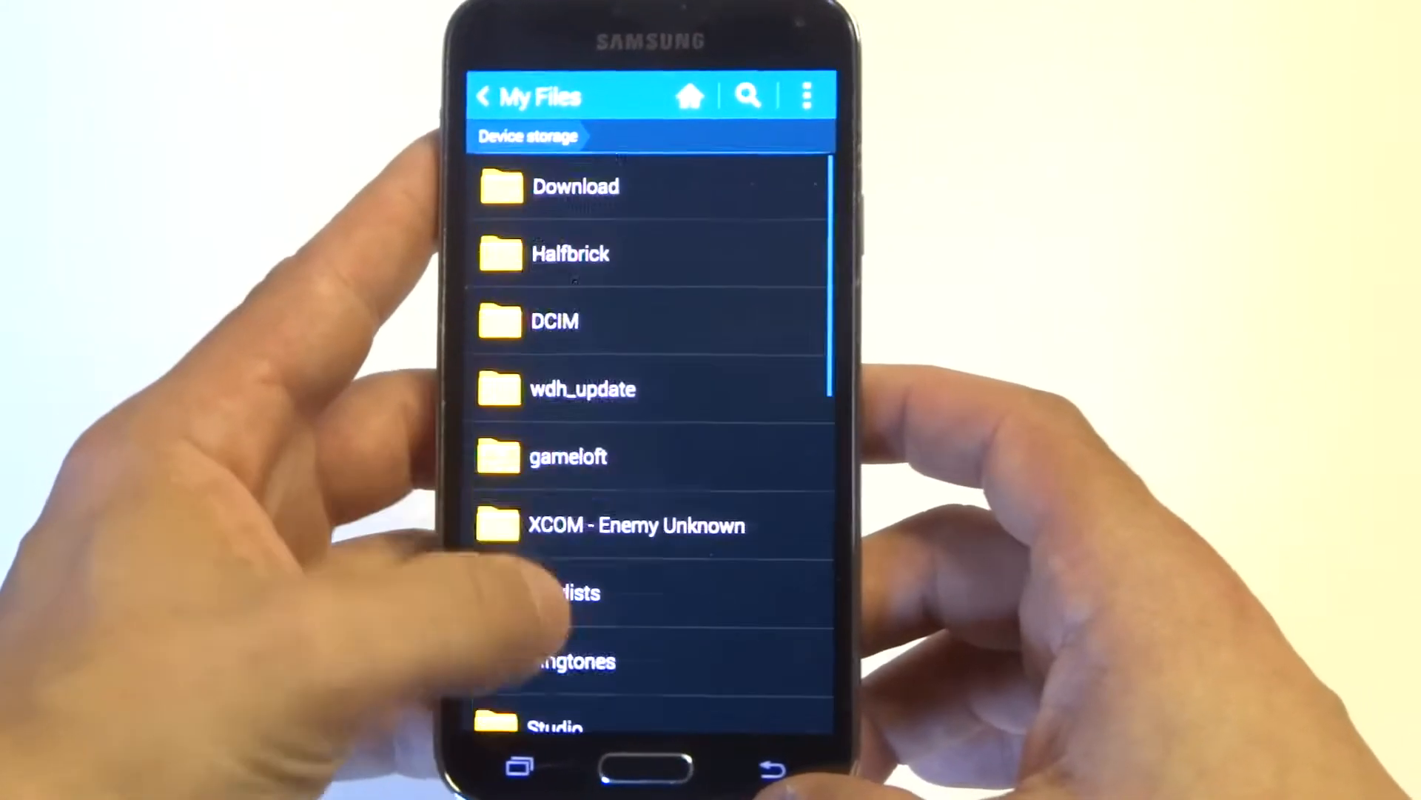
pyautogui.click(486, 97)
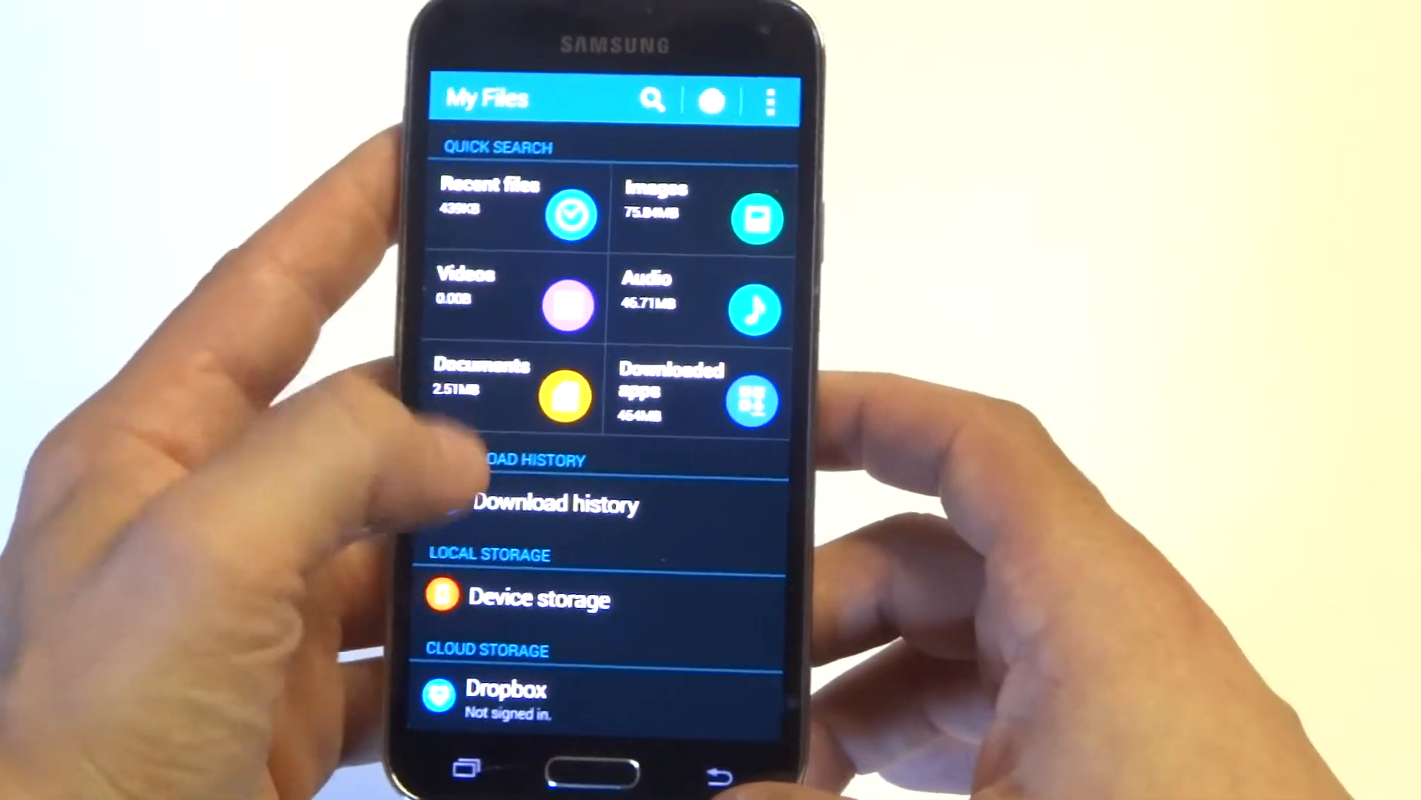